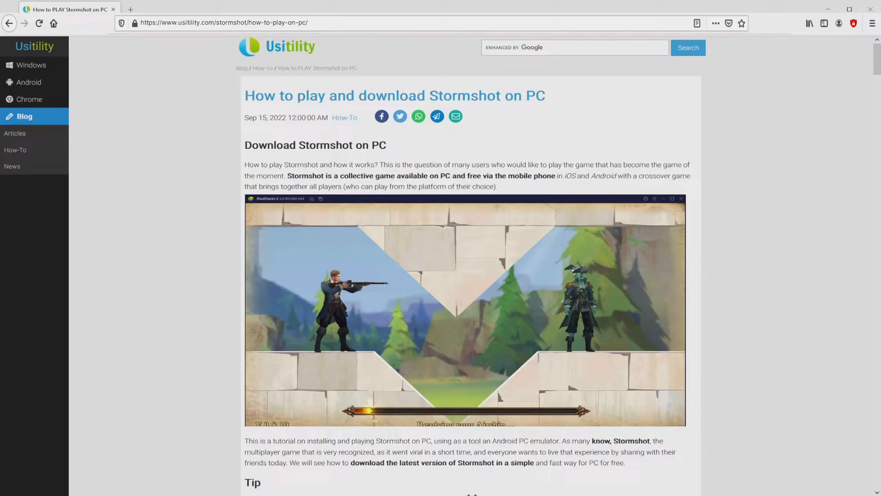
Reach the 'Download Stormshot on PC' page from the Usitility how-to article
scroll(down, 3)
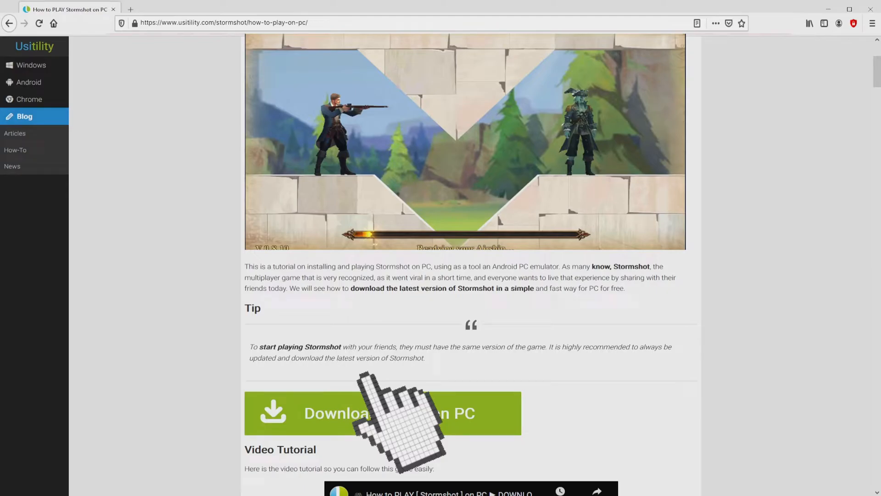
click(382, 413)
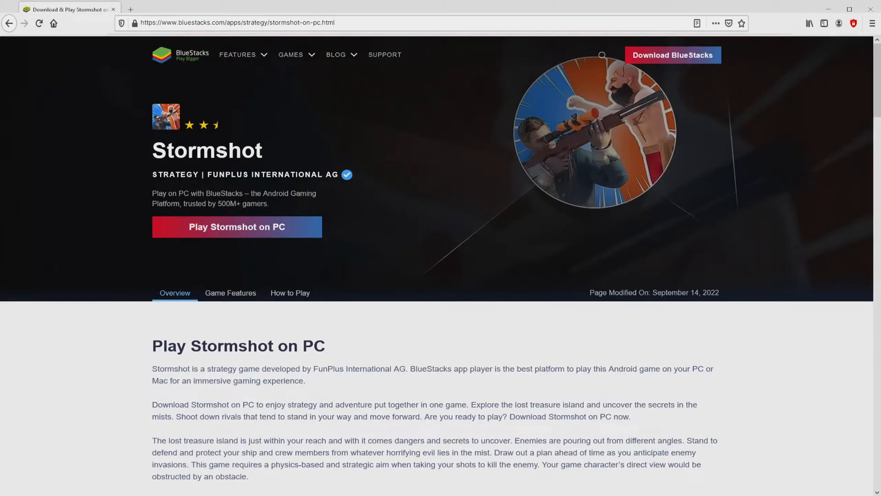
Review the Multi Instance, Multi Instance Sync and other game enhancement descriptions
scroll(down, 3)
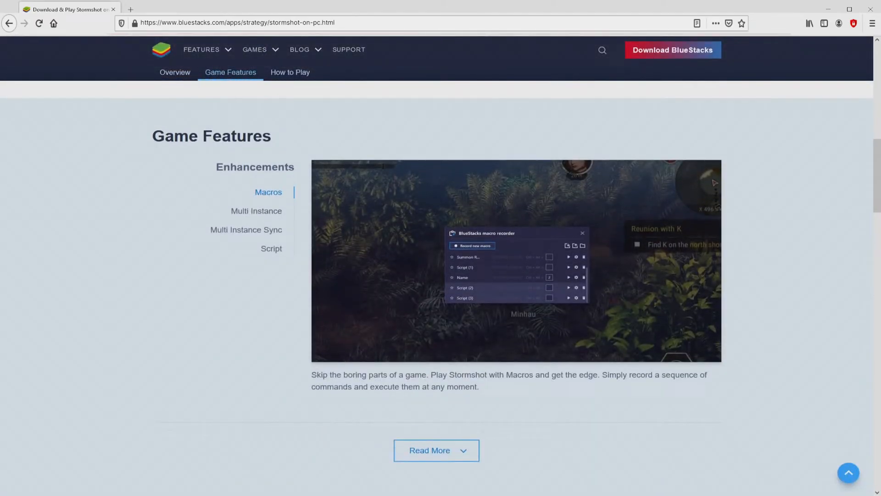
click(256, 211)
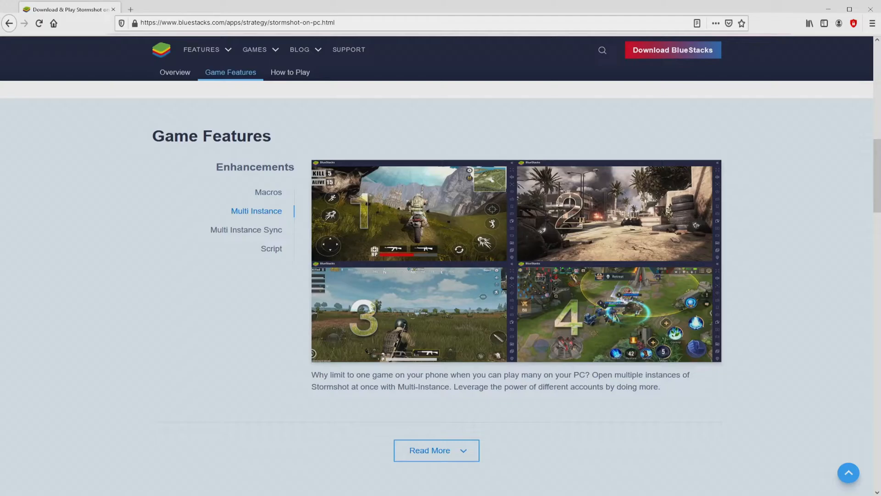
click(246, 229)
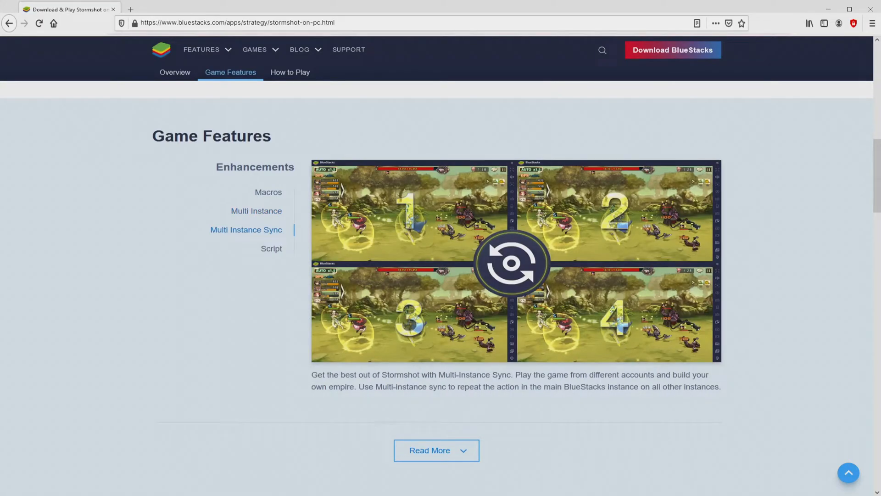
click(271, 249)
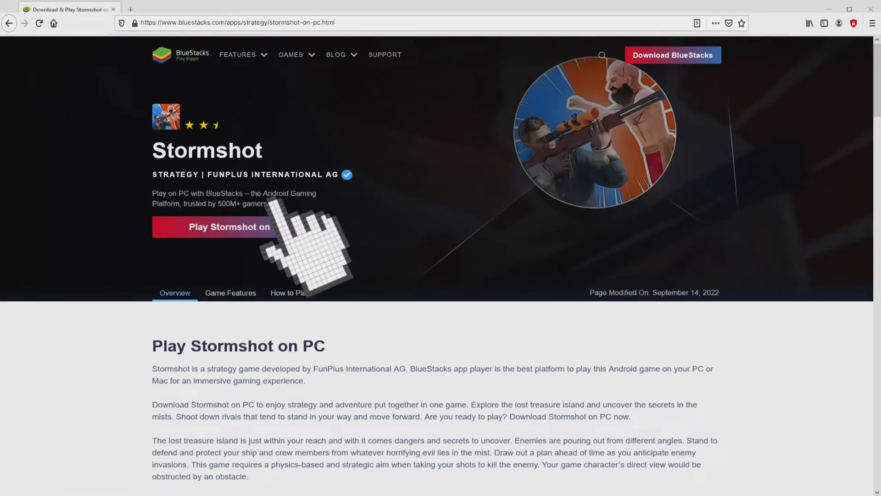
Download the BlueStacks installer via 'Play Stormshot on PC'
click(236, 227)
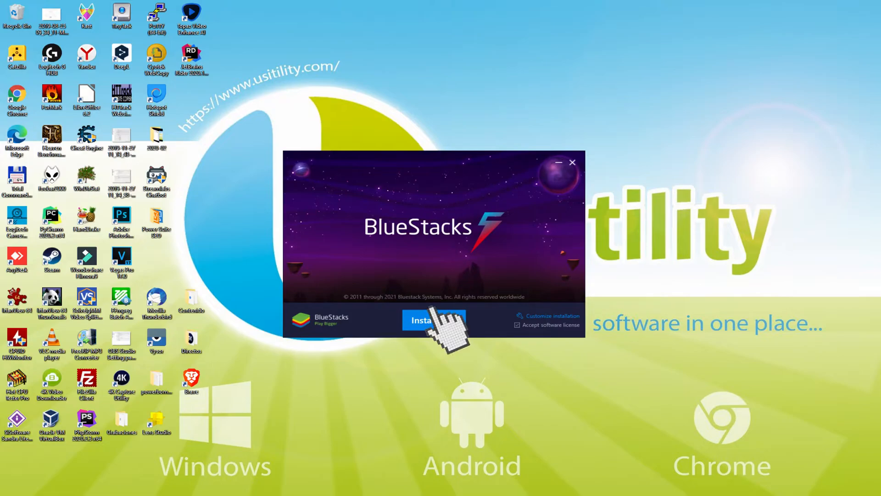
click(434, 320)
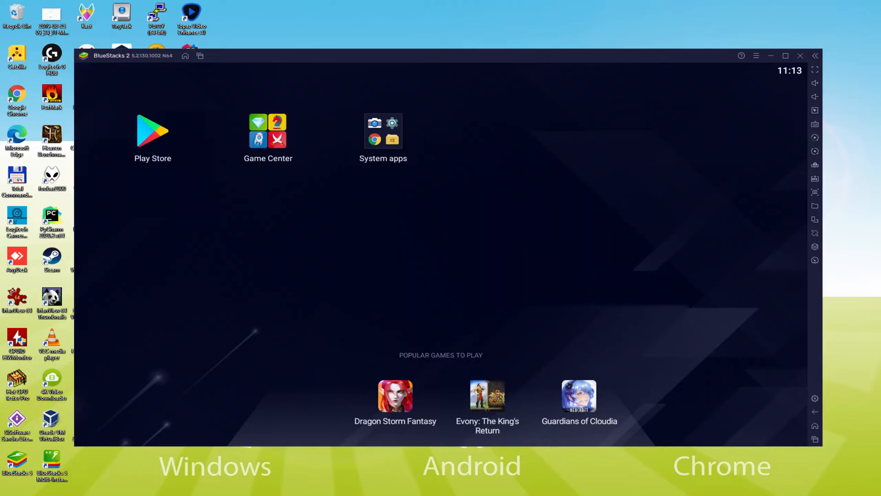
Launch the Play Store app from the BlueStacks home screen
click(152, 130)
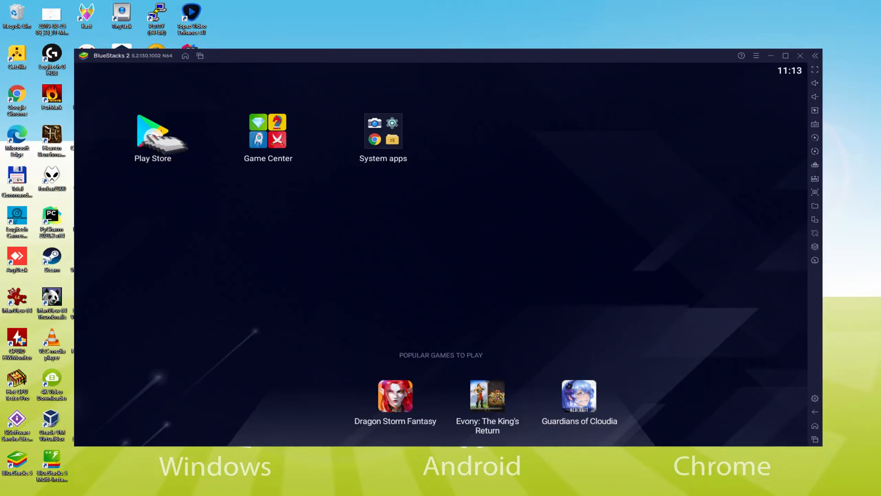
click(153, 138)
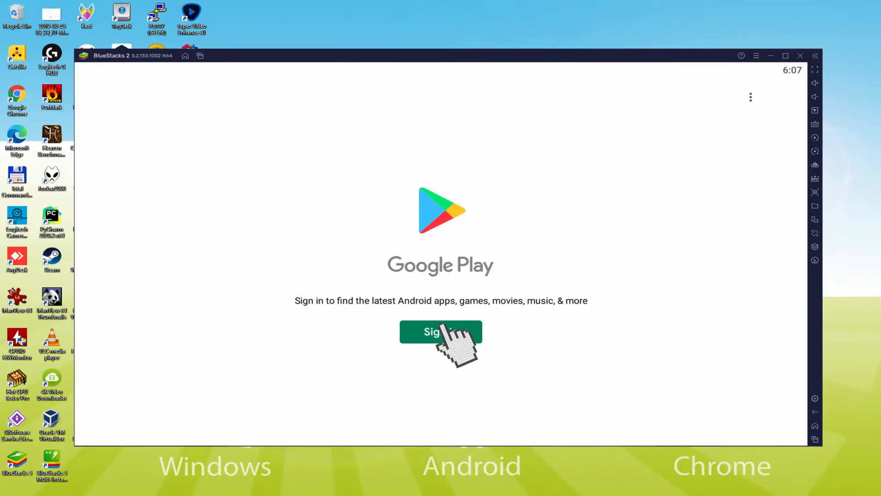
Begin Google Play sign-in so the Google Account page appears
click(441, 332)
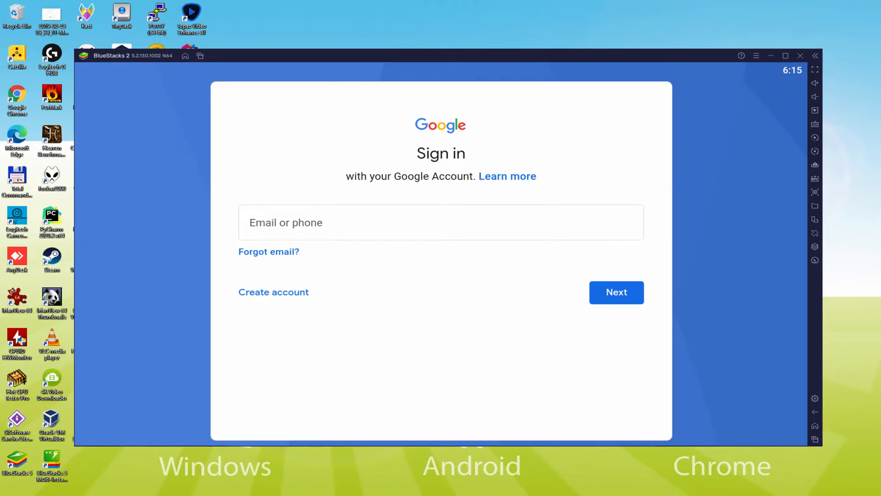
Continue with the entered account and accept Google's terms and services settings
click(616, 292)
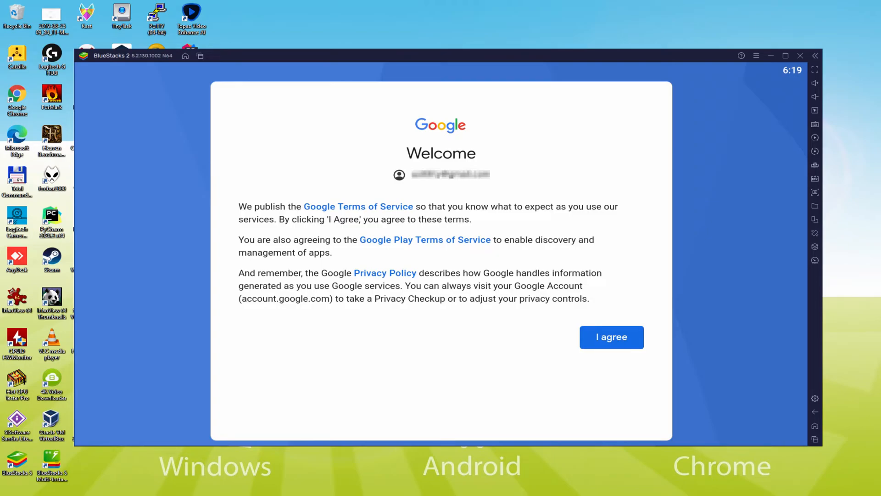
mouse_move(612, 342)
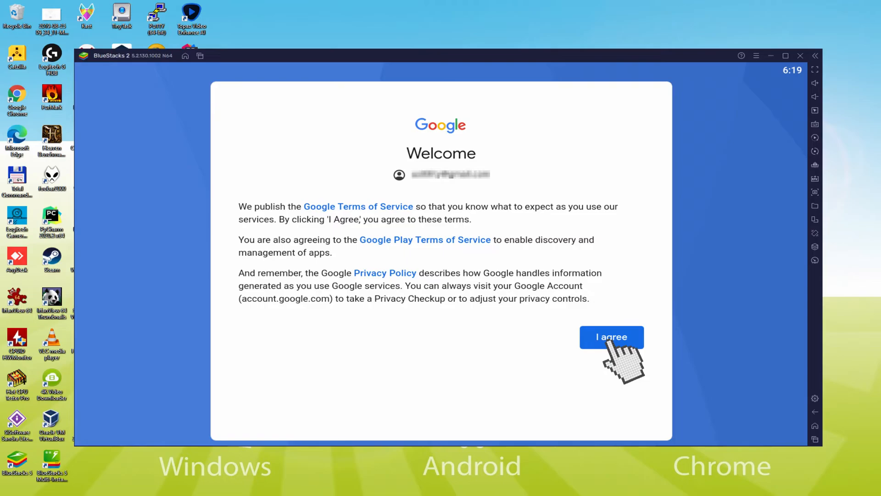
click(611, 337)
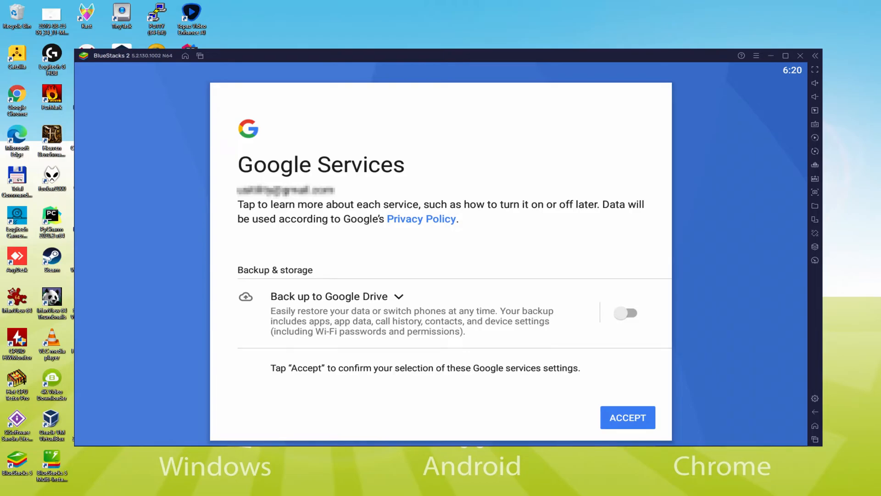
mouse_move(628, 418)
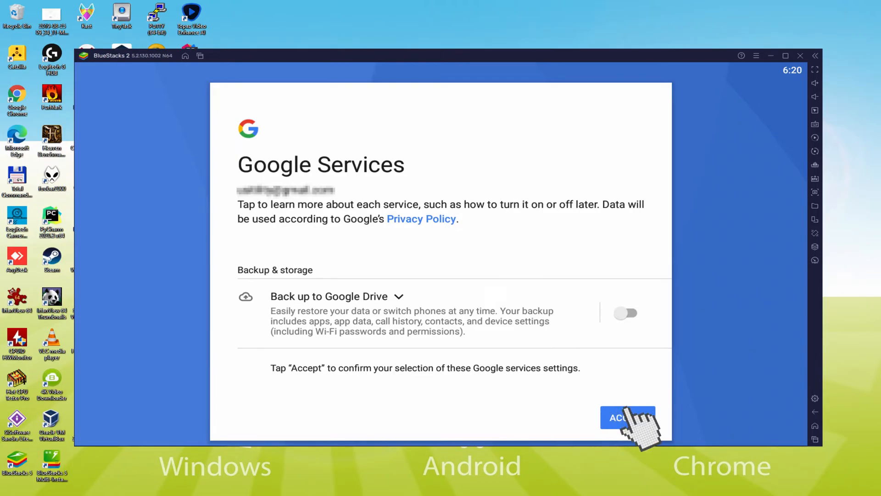
click(628, 418)
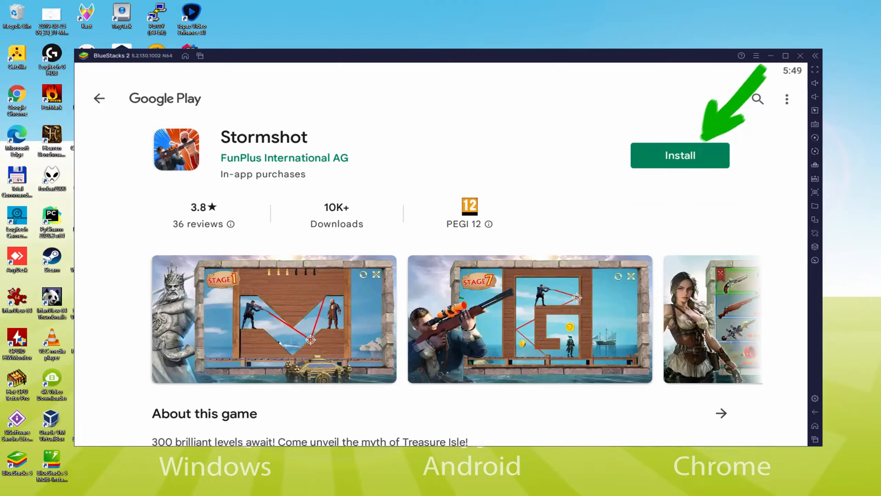
Install Stormshot from its Google Play store page
click(680, 155)
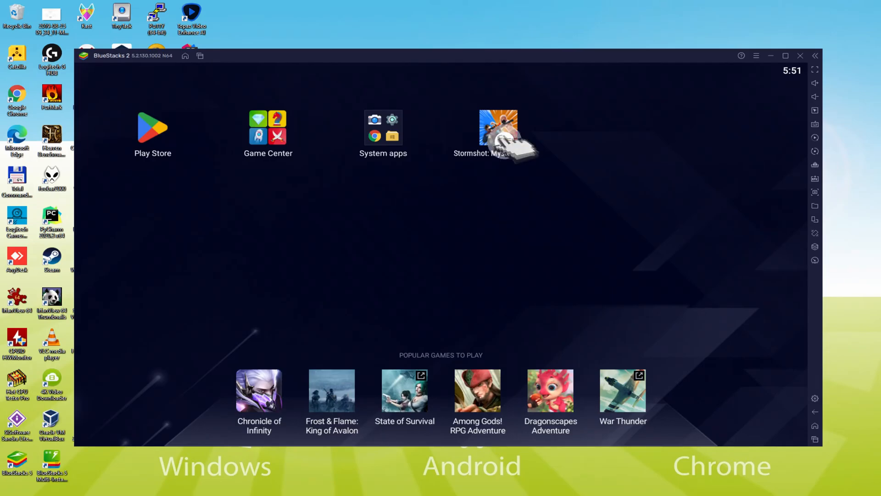
Launch Stormshot from its new home-screen icon
click(498, 124)
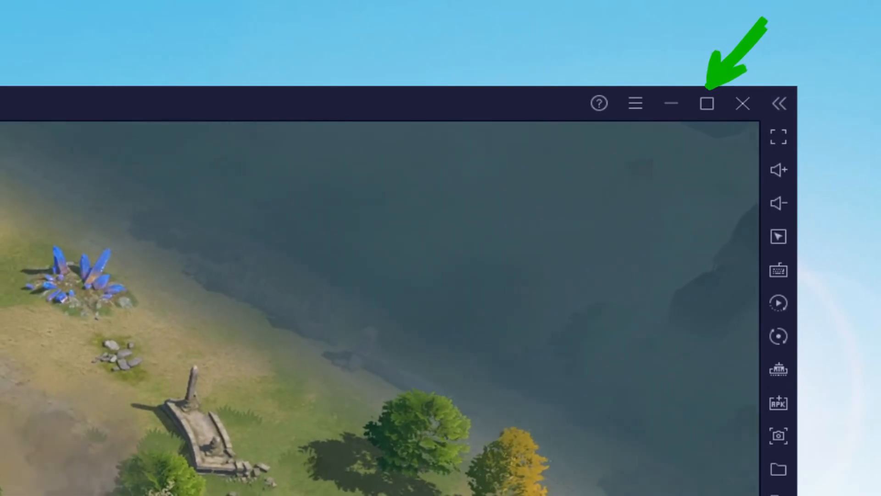
Maximize the BlueStacks window while Stormshot's island scene runs
click(706, 103)
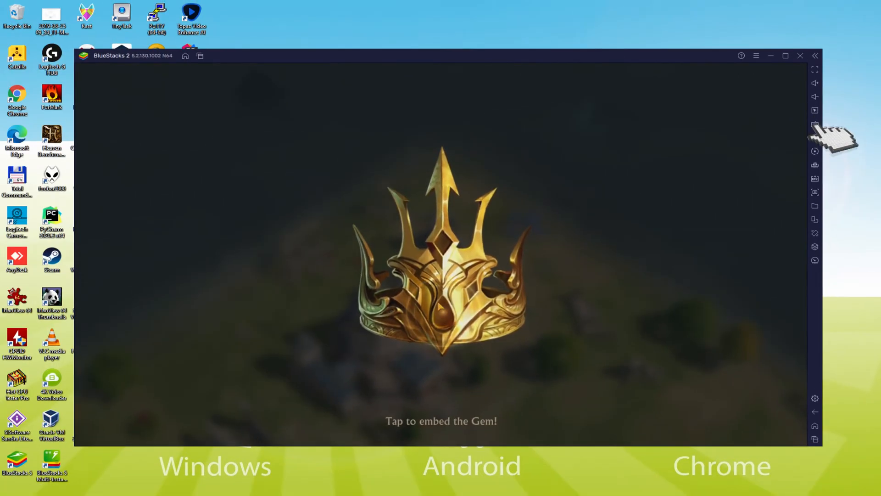
Show the side toolbar game controls and advance the Mysterious Skull dialogue
click(814, 124)
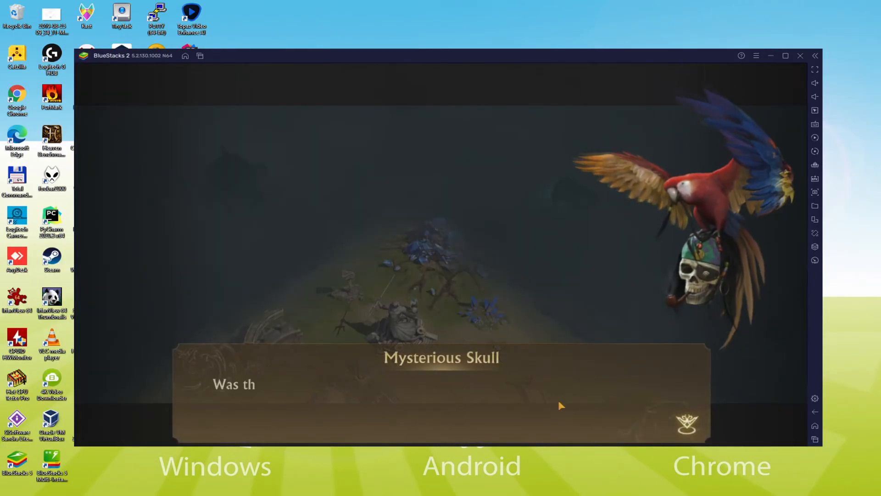
click(560, 406)
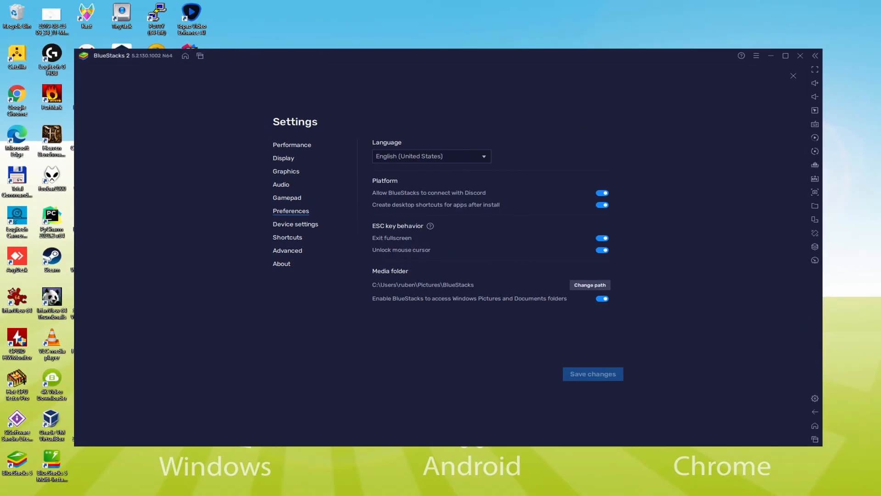
Close Settings Preferences and return to Stormshot's Magic Crystal Factory prompt
click(431, 156)
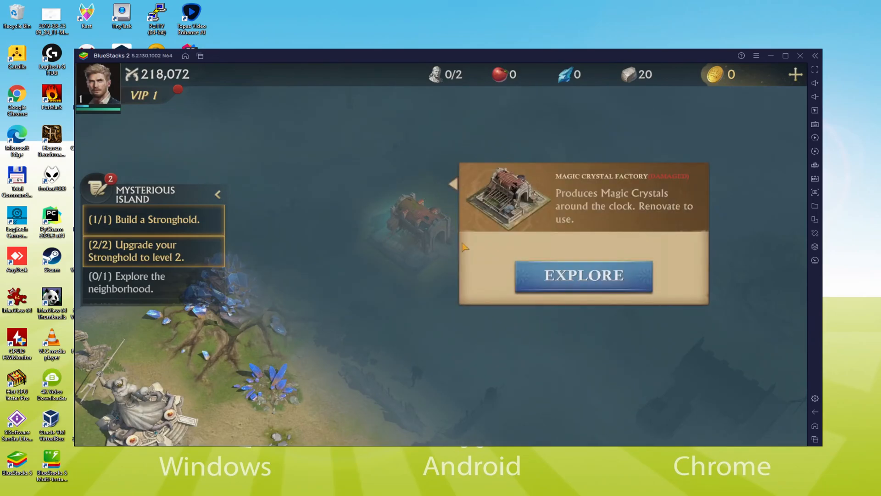
Explore the Magic Crystal Factory, then bring up Device settings with profile and network provider
click(583, 276)
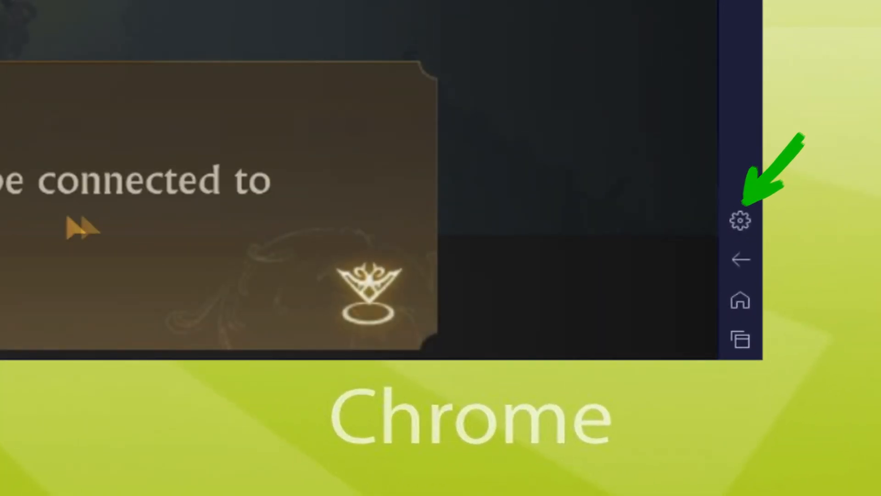
click(741, 219)
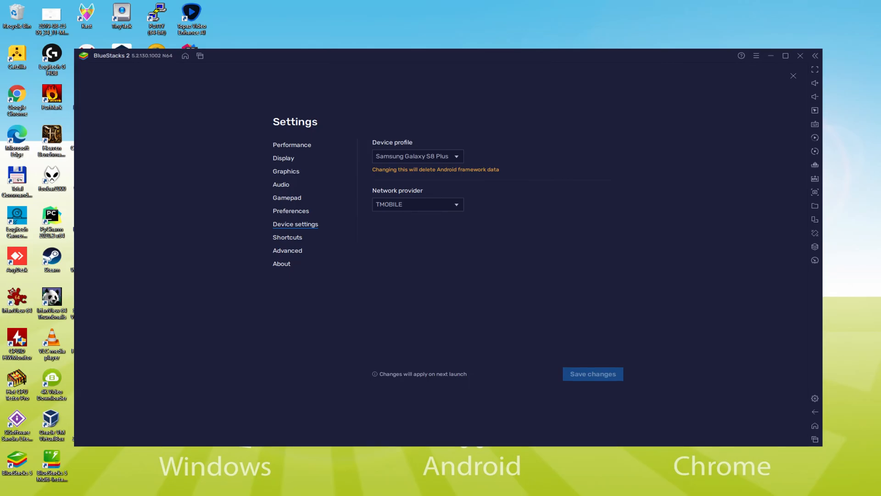
Return to Stormshot, renovate the Magic Crystal Factory and remove the villager's petrifaction
click(793, 75)
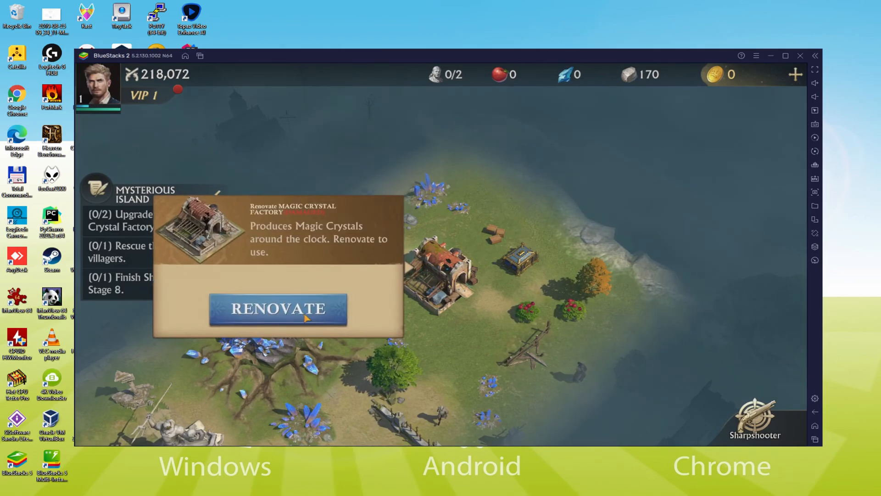
click(277, 308)
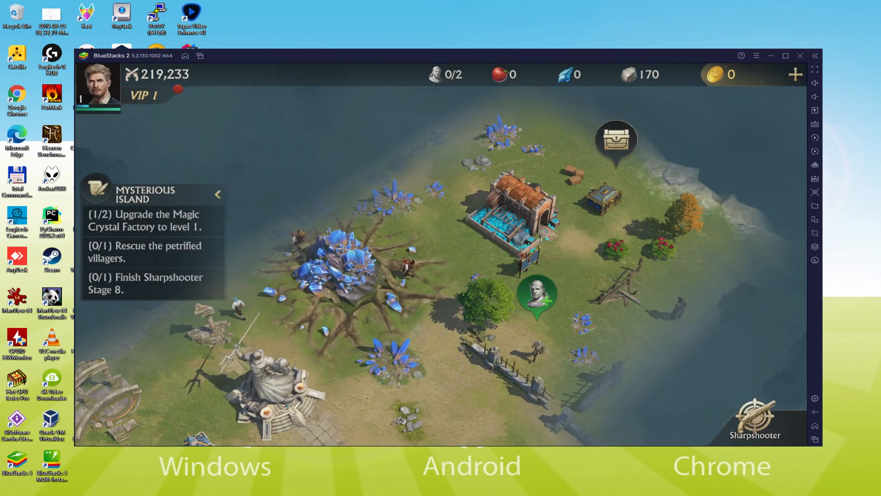
click(537, 295)
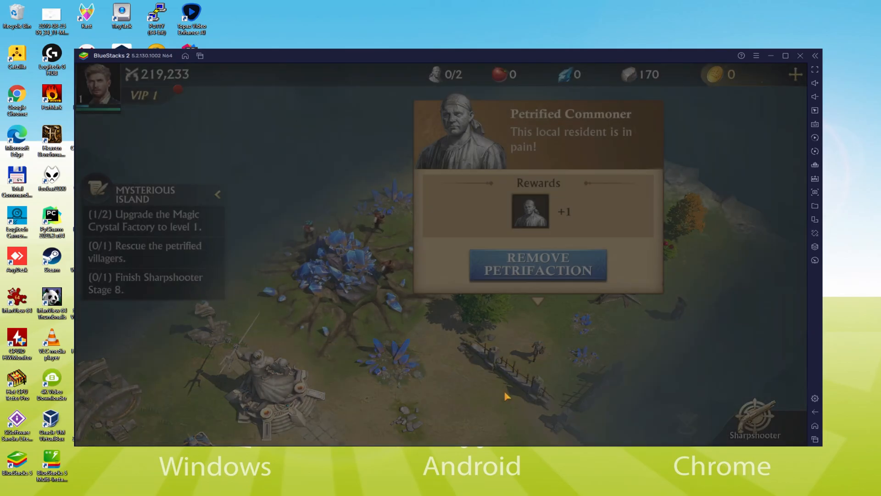
click(537, 265)
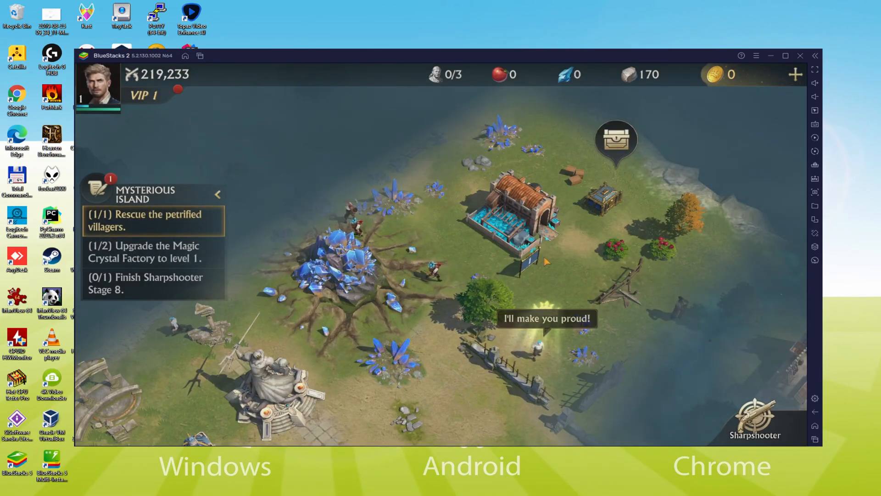